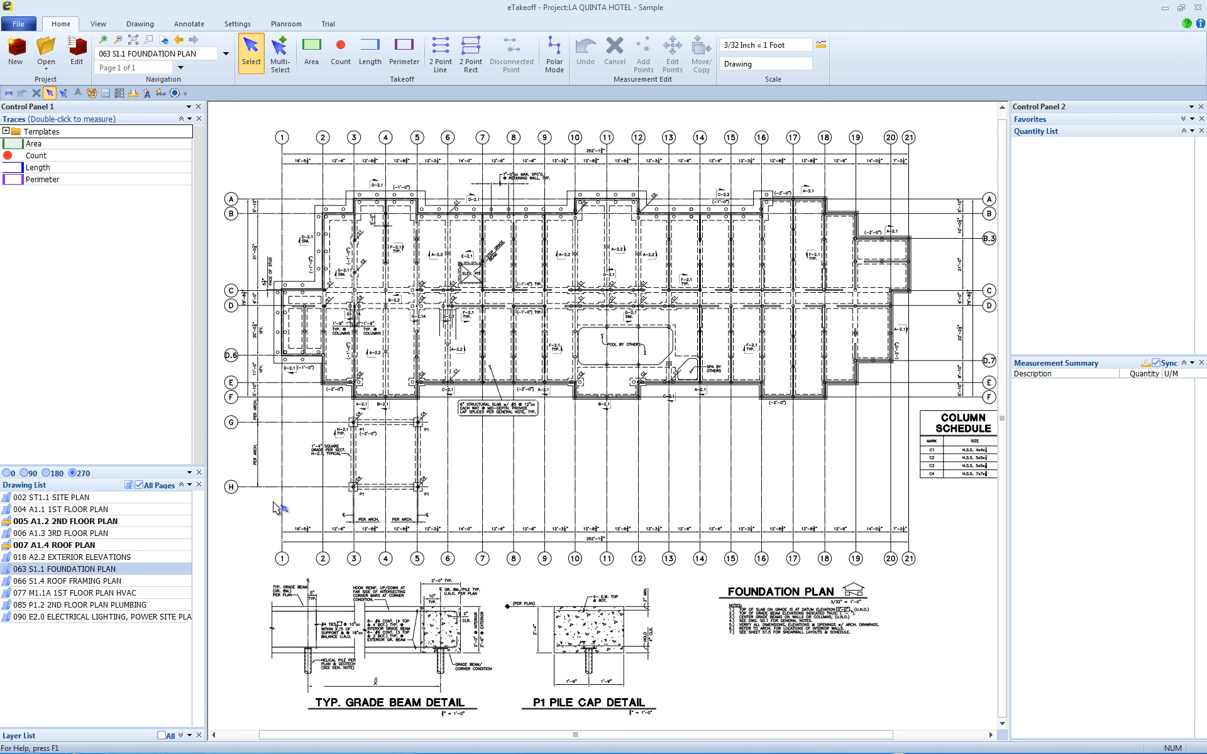
mouse_move(87, 235)
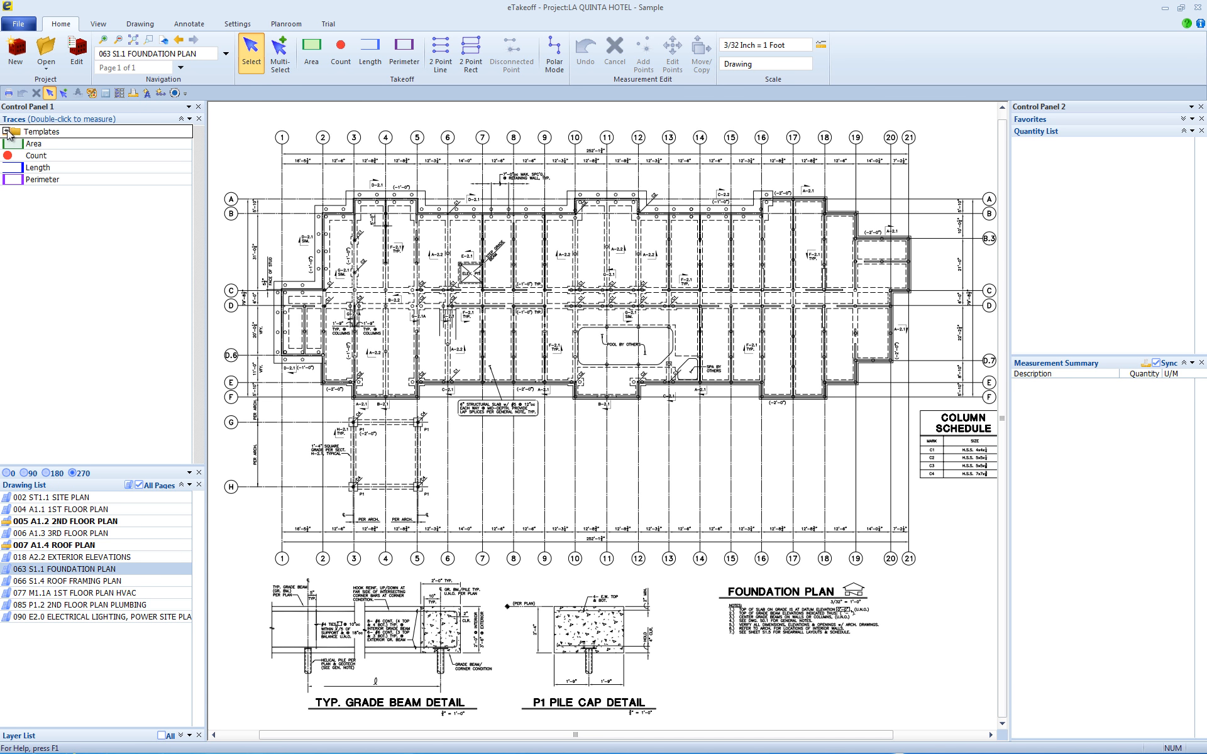
Expand Templates in the Traces panel to reveal trade categories like Concrete and Masonry
click(9, 130)
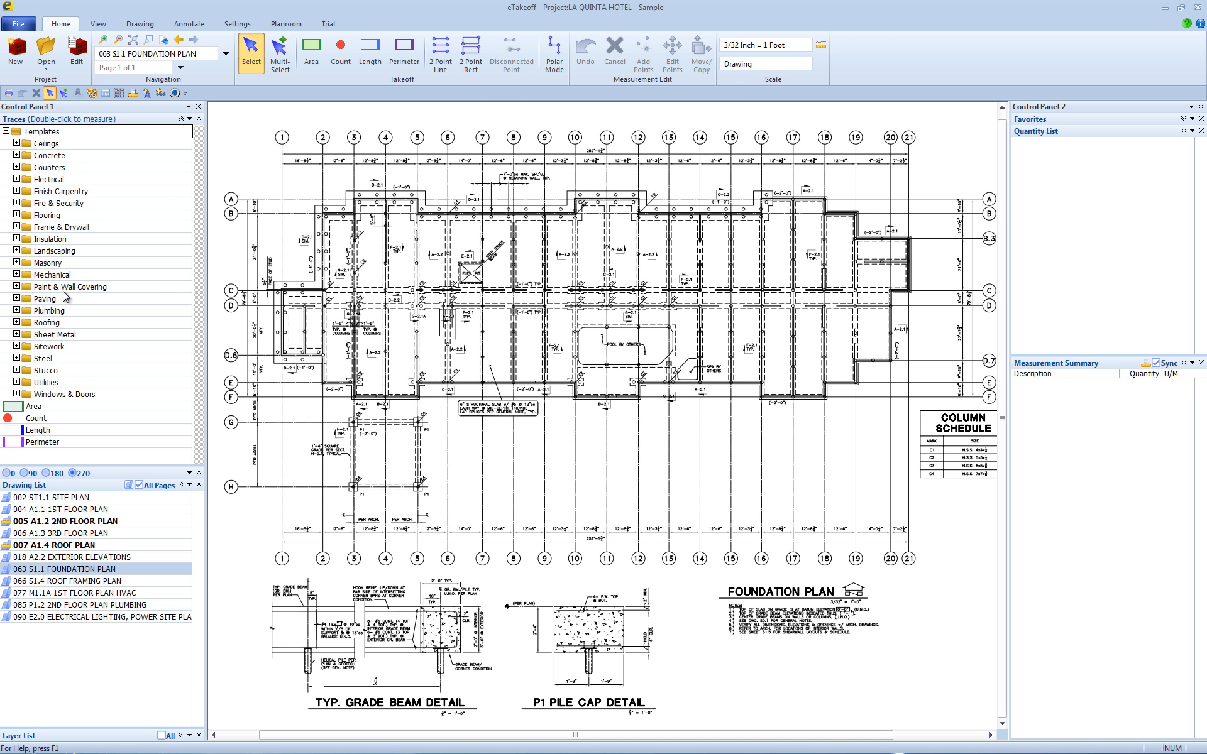
mouse_move(69, 287)
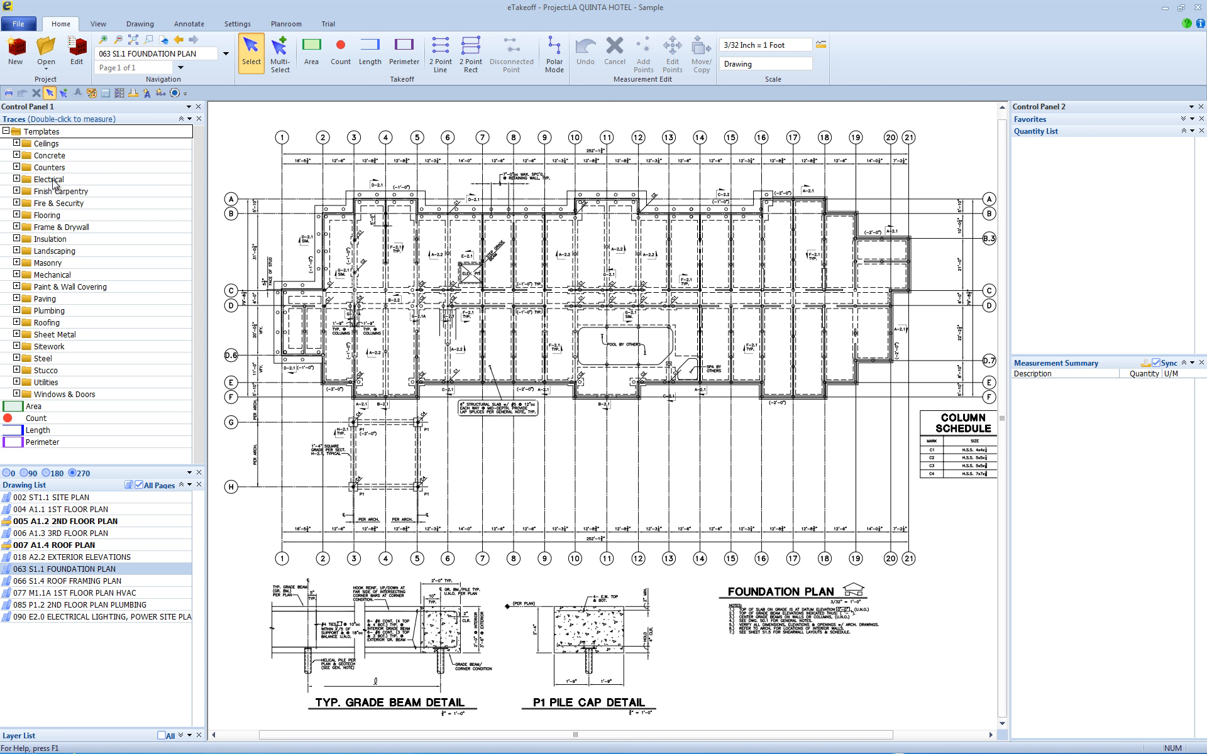
mouse_move(73, 162)
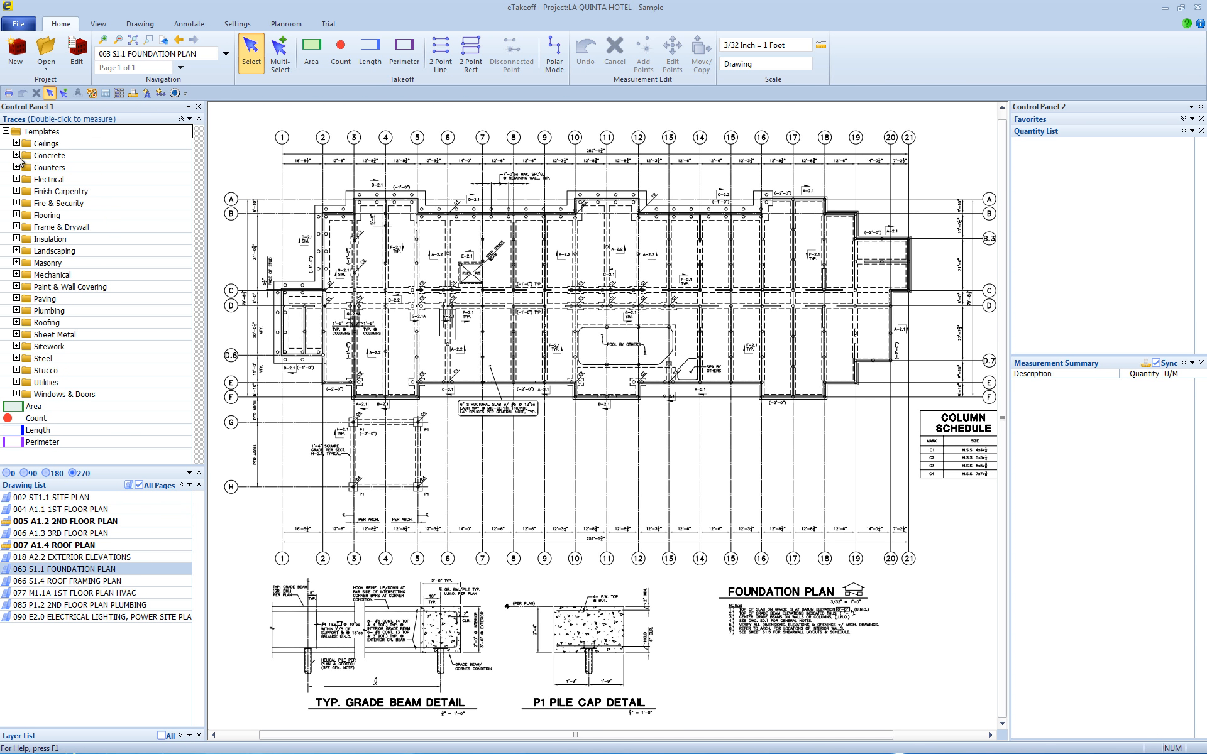
Expand Concrete and place slab corner points for the Concrete - Cubic Yards area
click(15, 156)
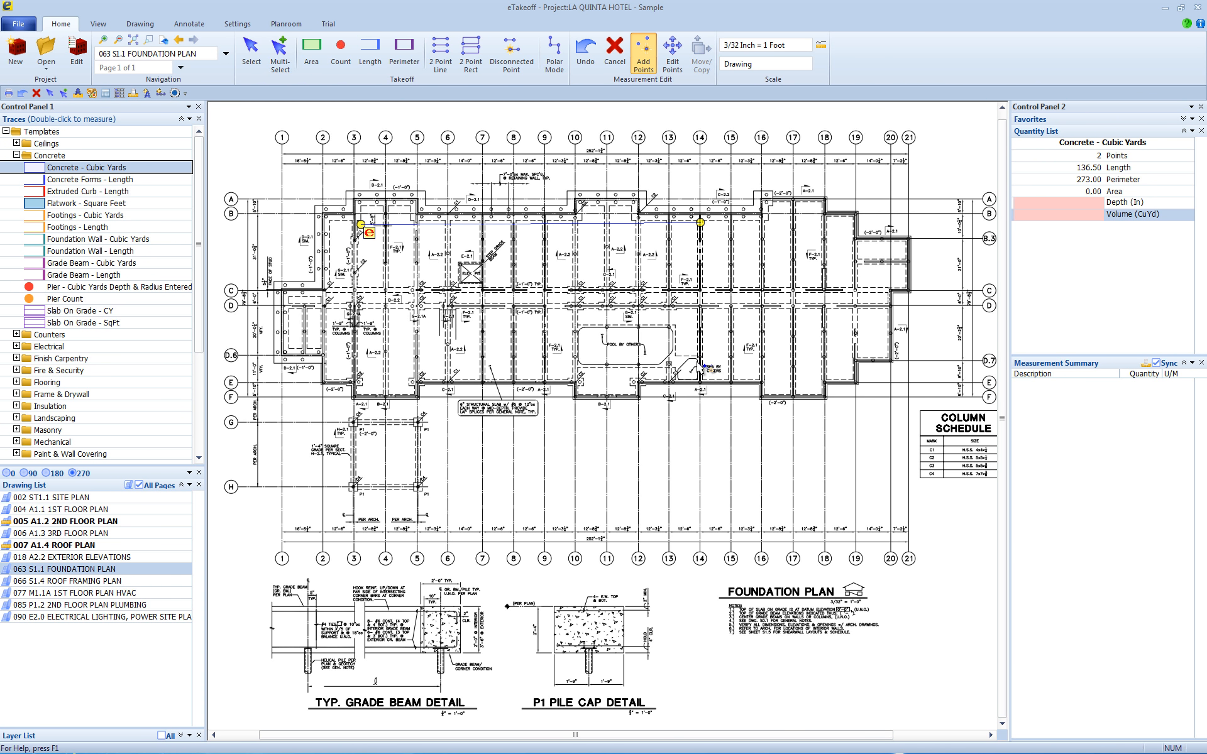
click(373, 362)
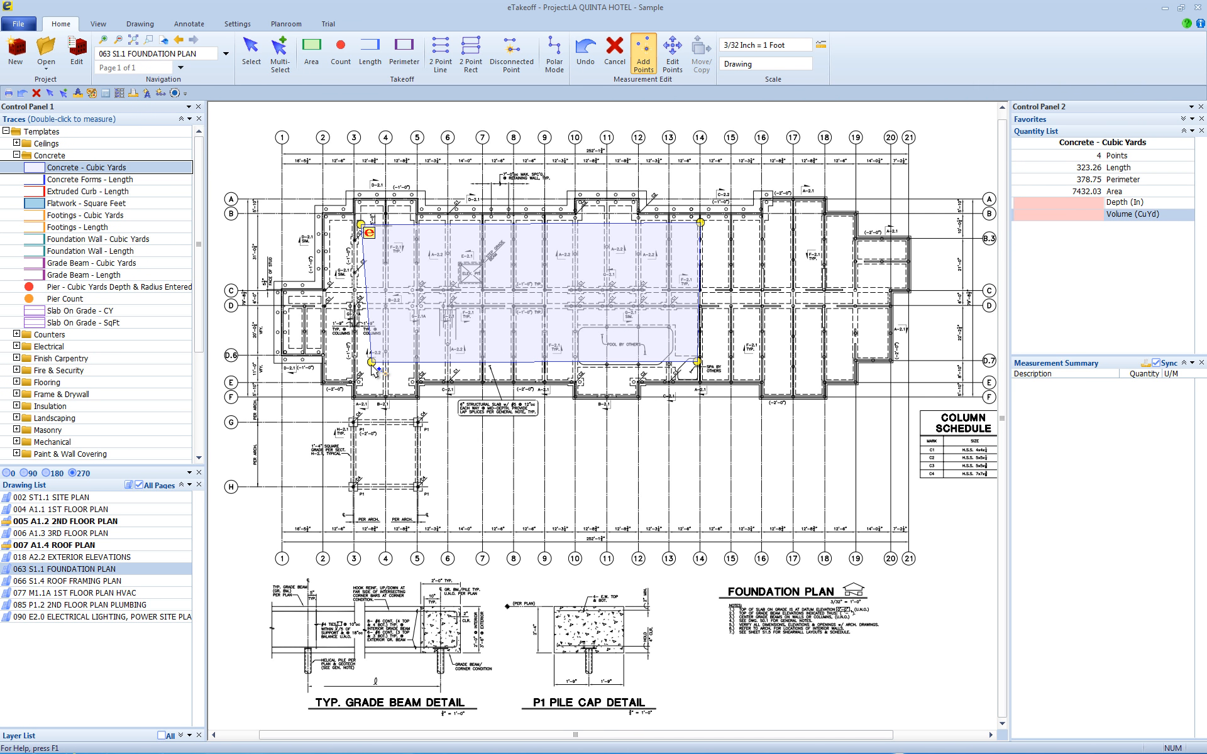
mouse_move(671, 299)
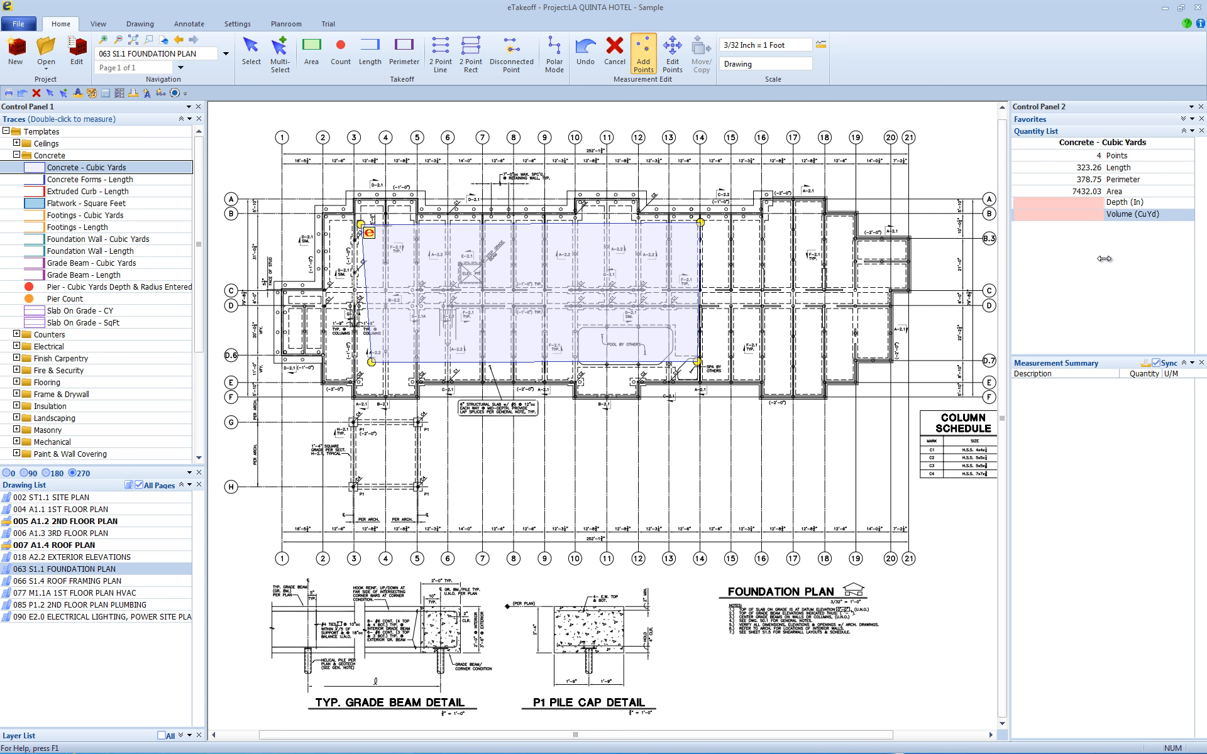
mouse_move(1091, 209)
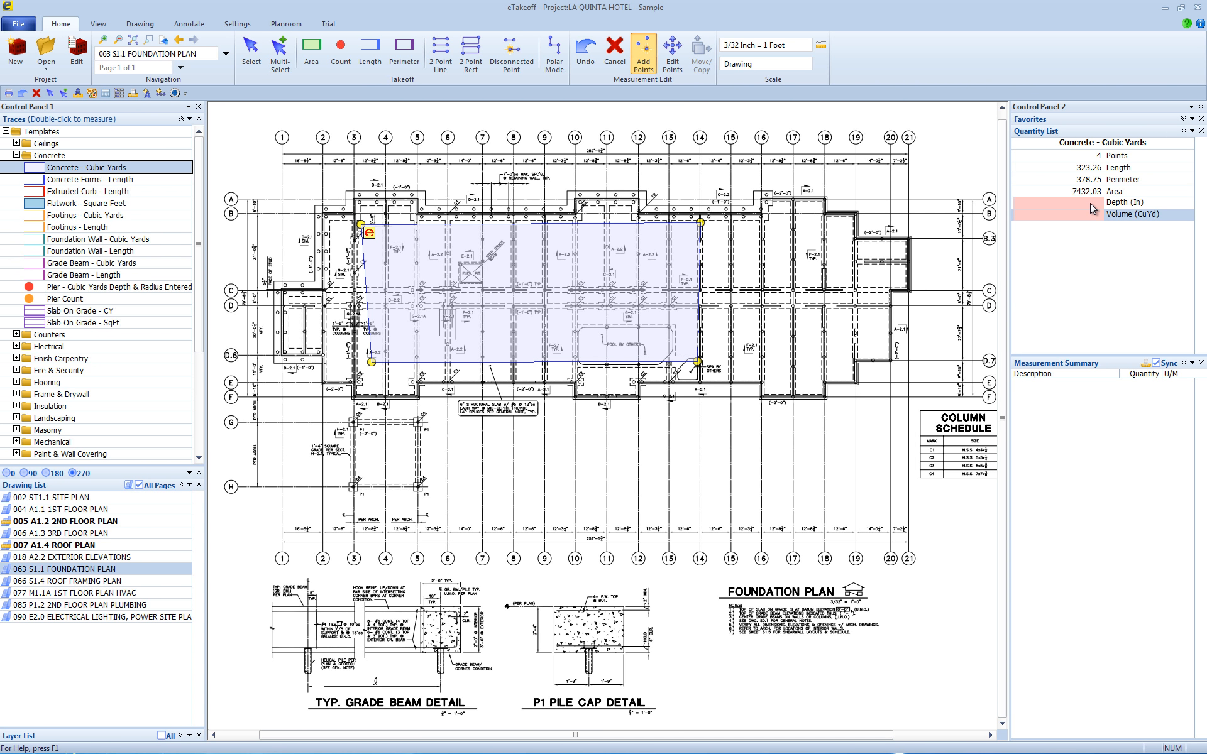
mouse_move(1120, 201)
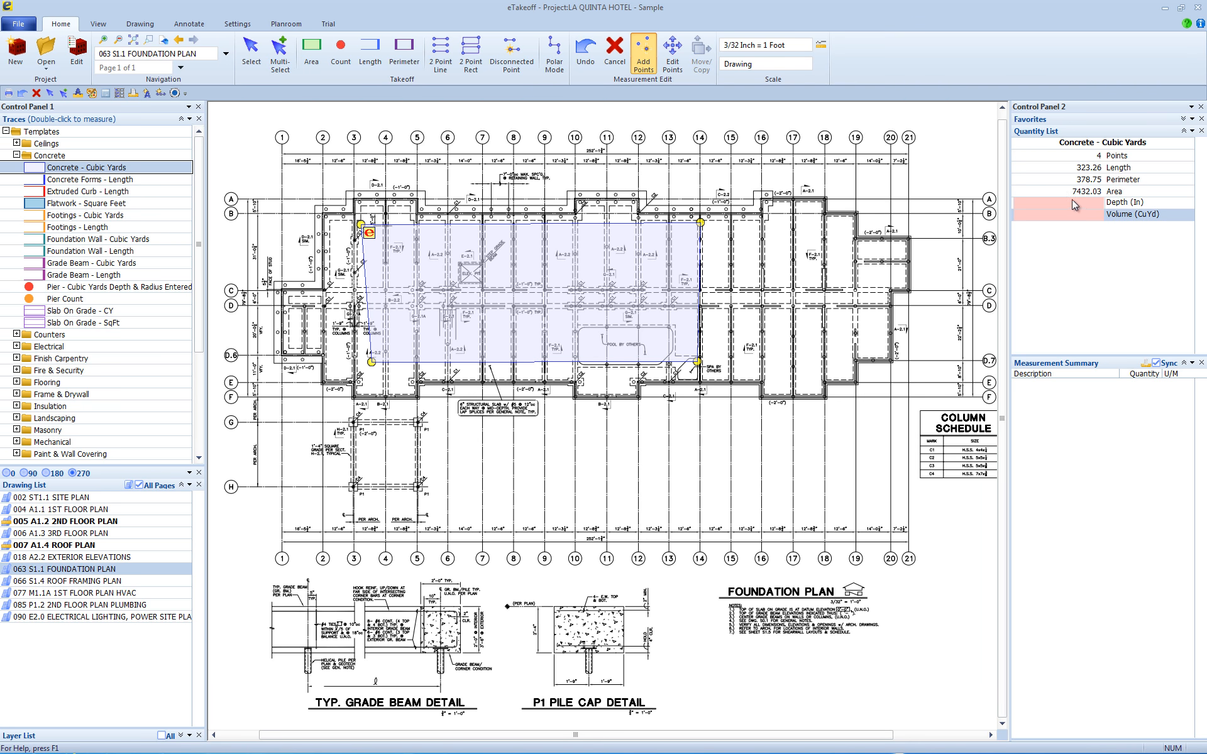
mouse_move(1079, 223)
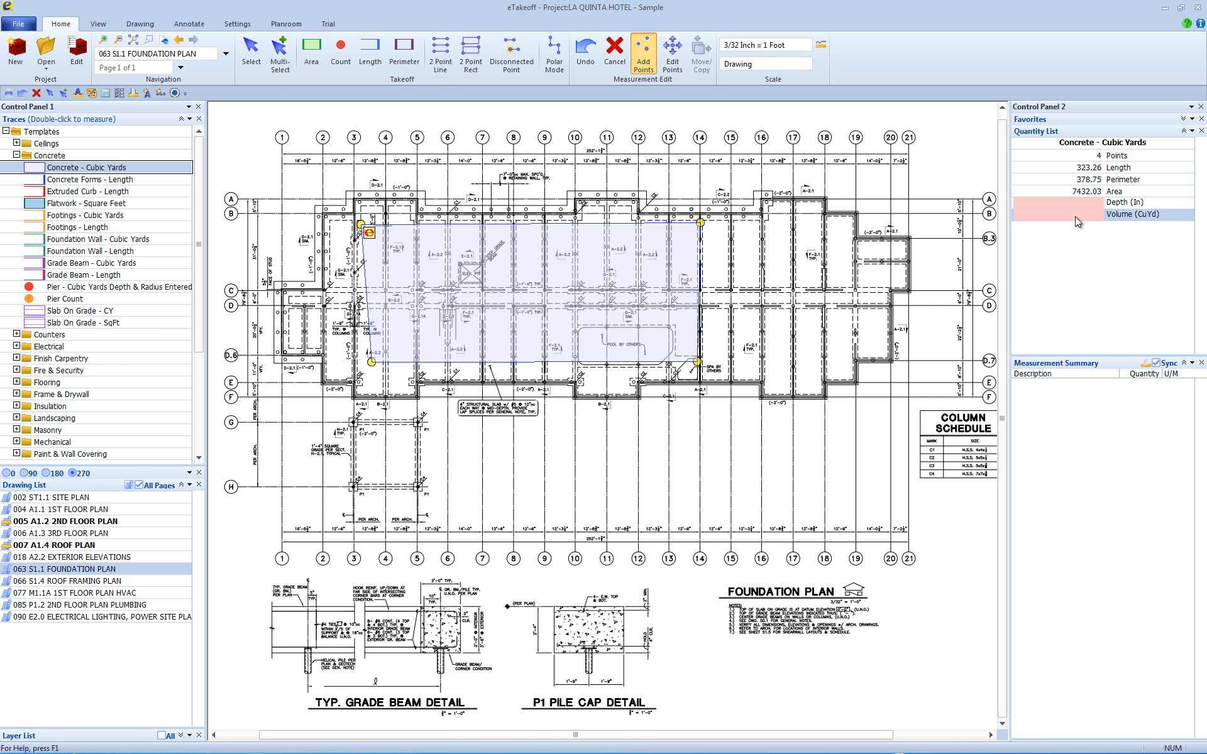
mouse_move(1085, 251)
text(12)
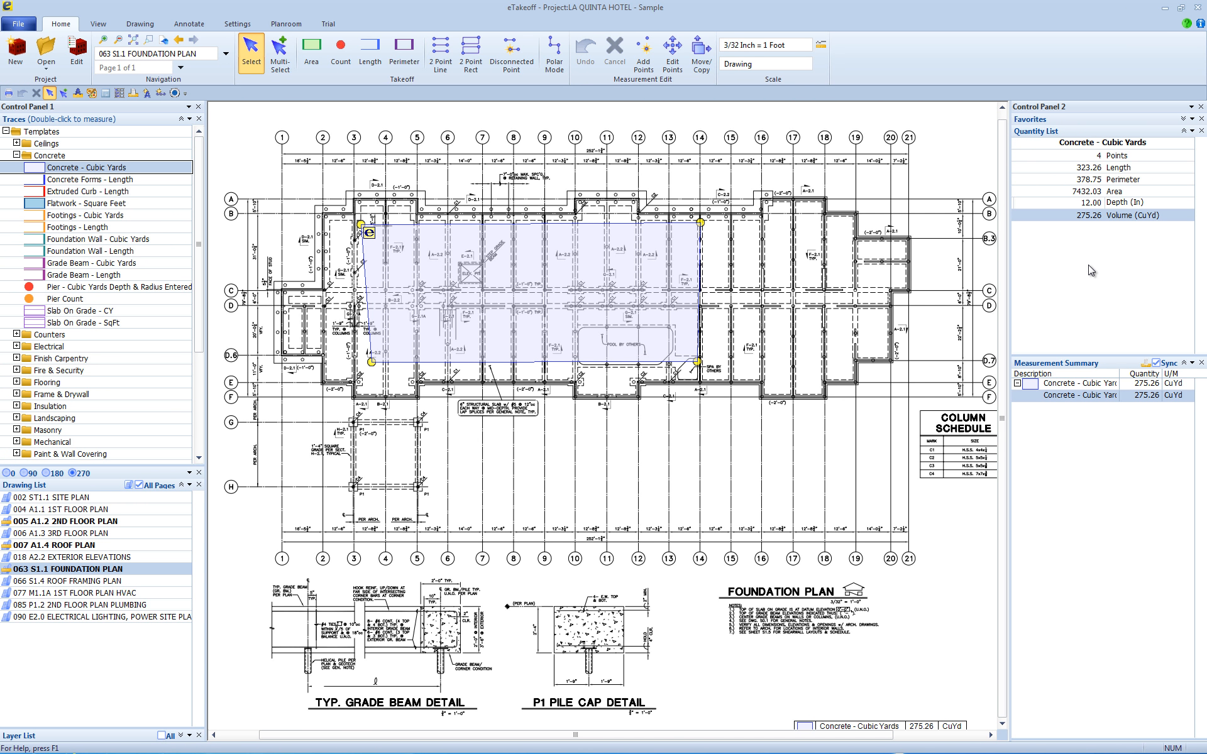
mouse_move(1098, 226)
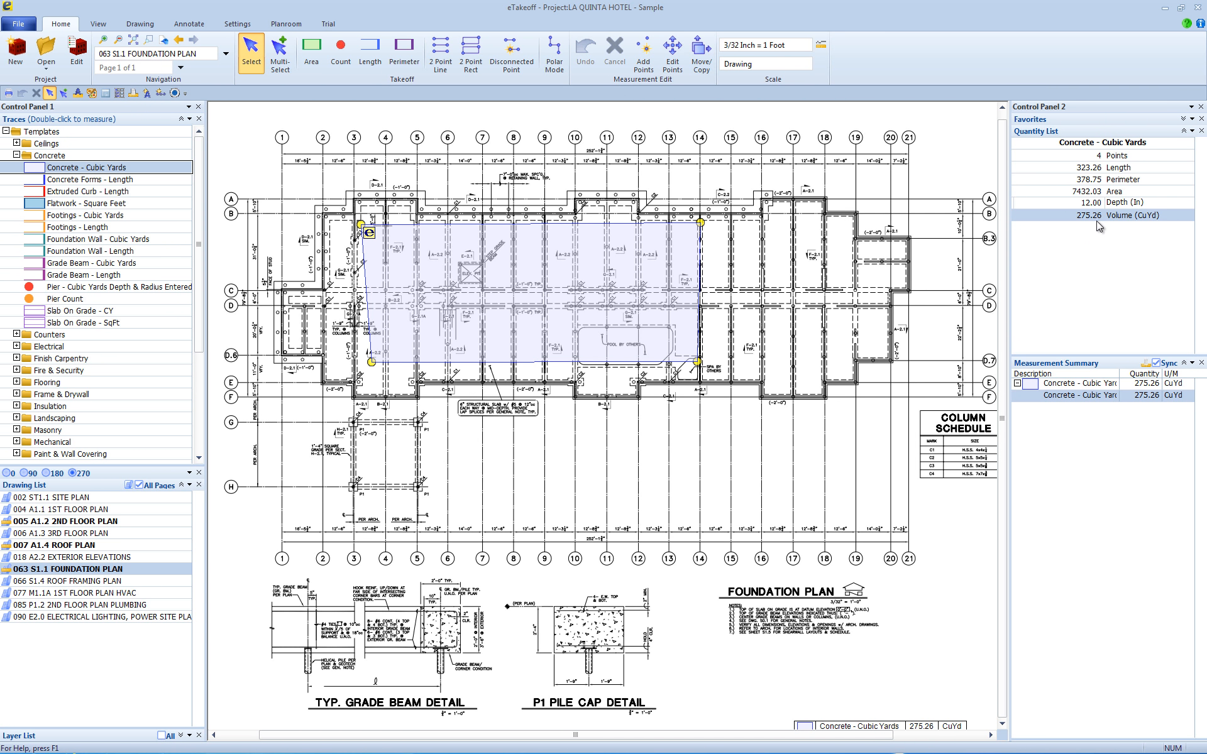
mouse_move(1110, 225)
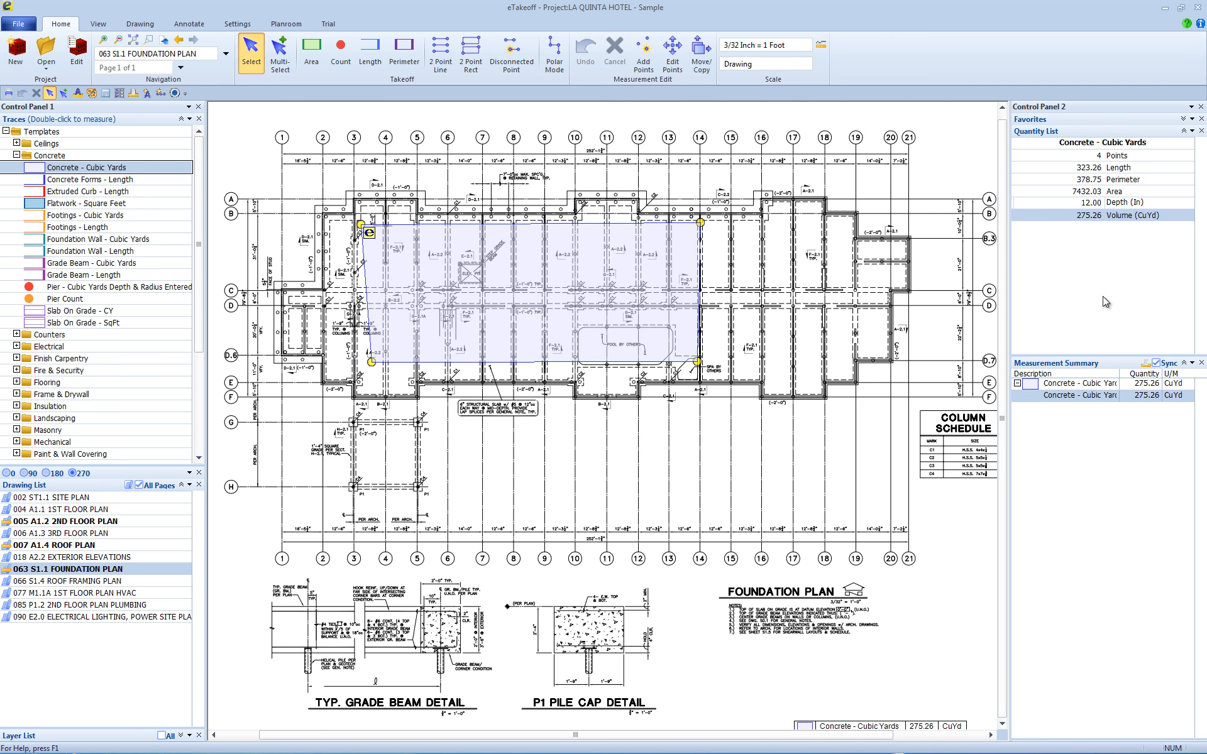
mouse_move(1082, 398)
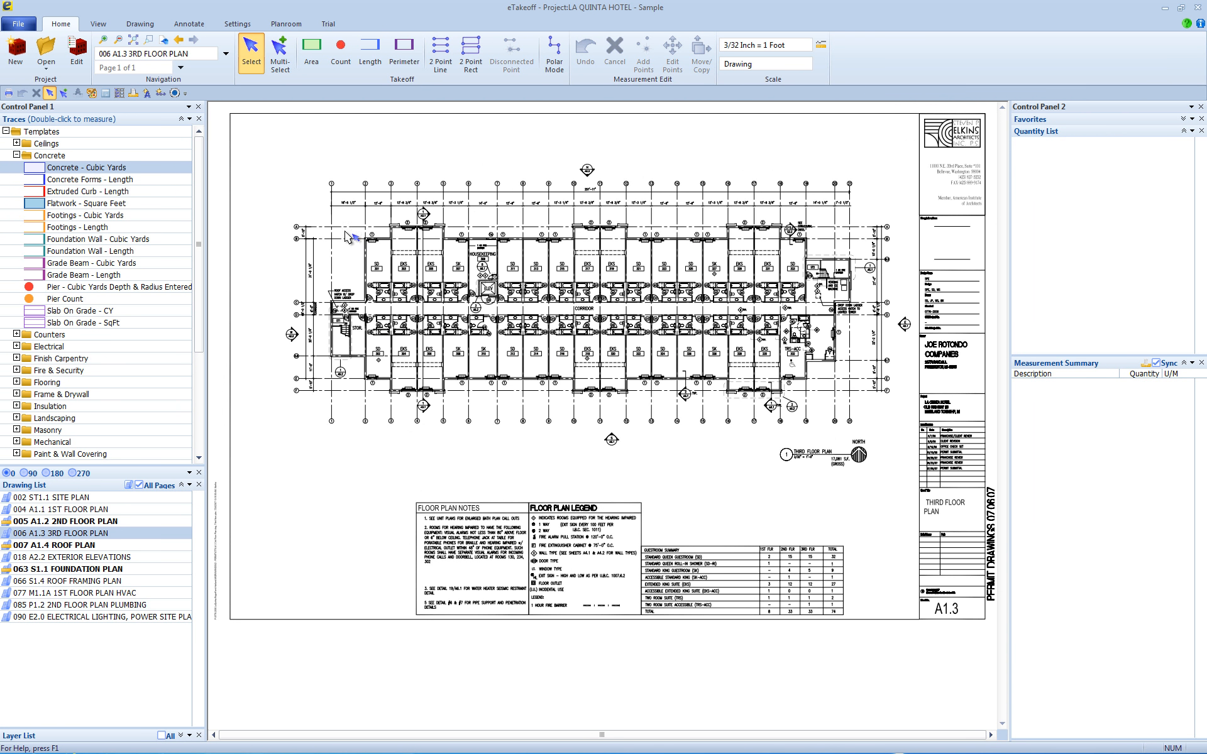
Start a 2X4 Wall - Length, Studs & Drywall trace and draw the 31.17 ft wall run
click(16, 155)
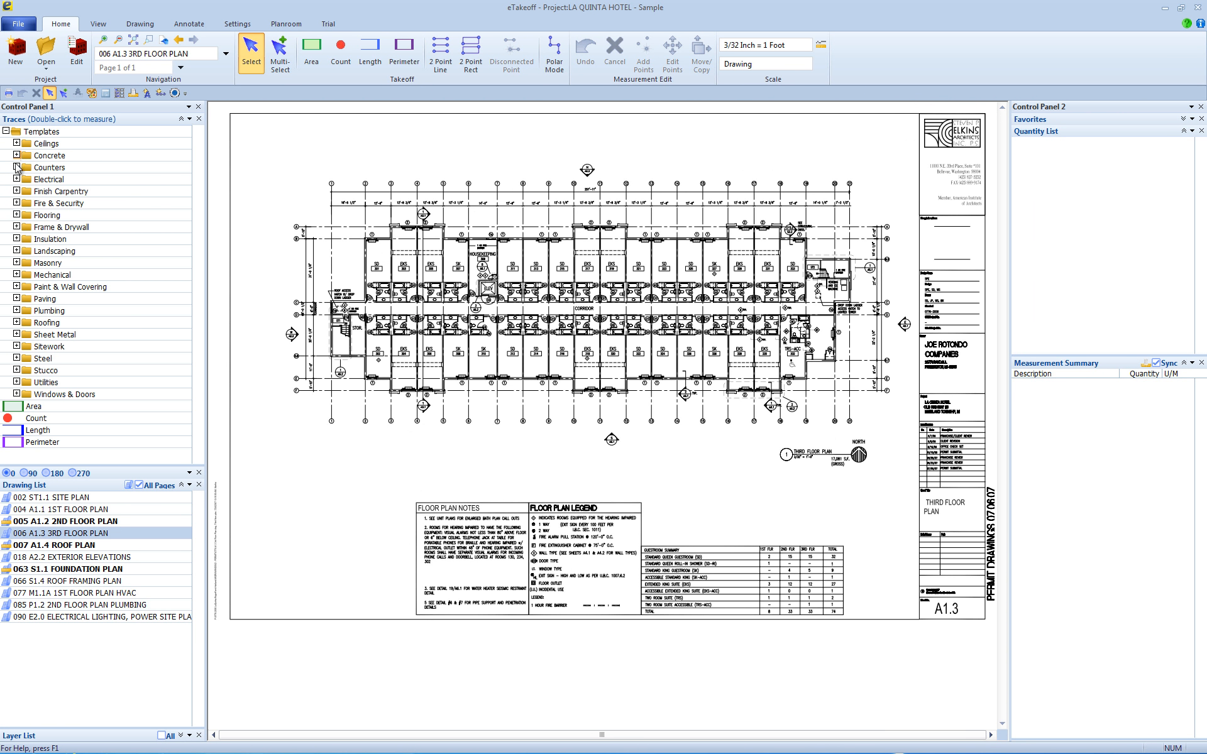
click(18, 227)
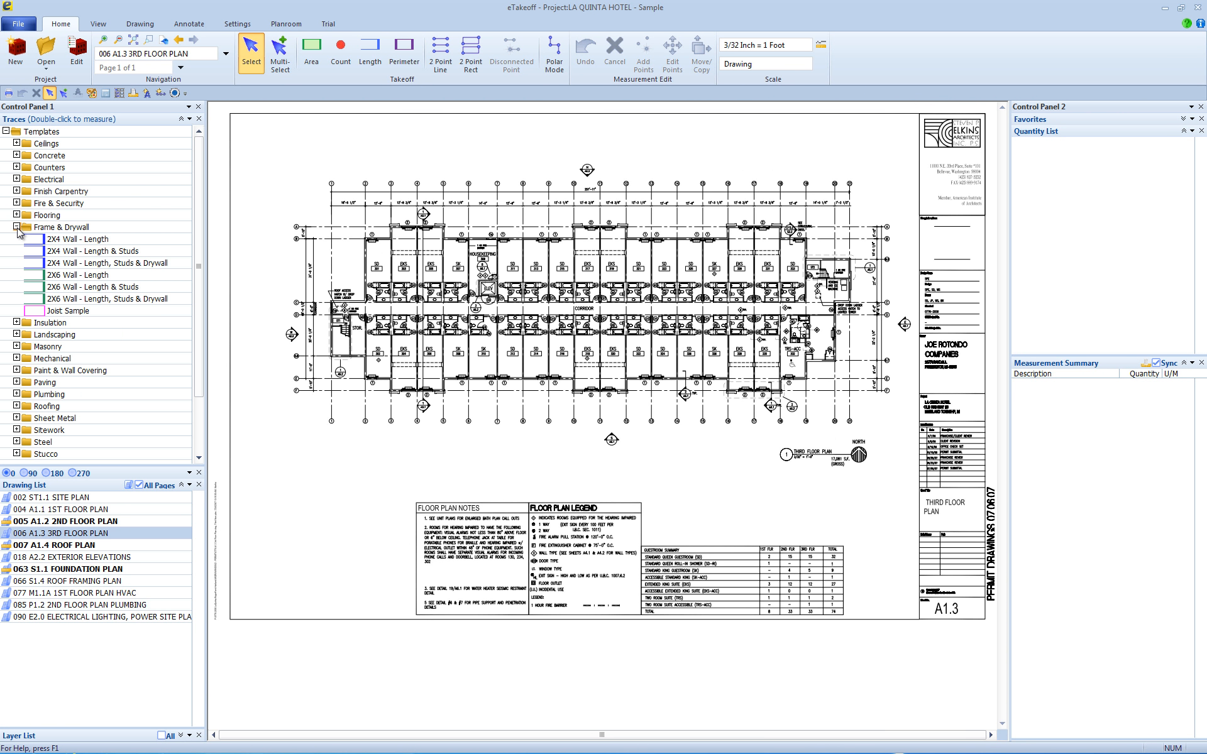
mouse_move(109, 264)
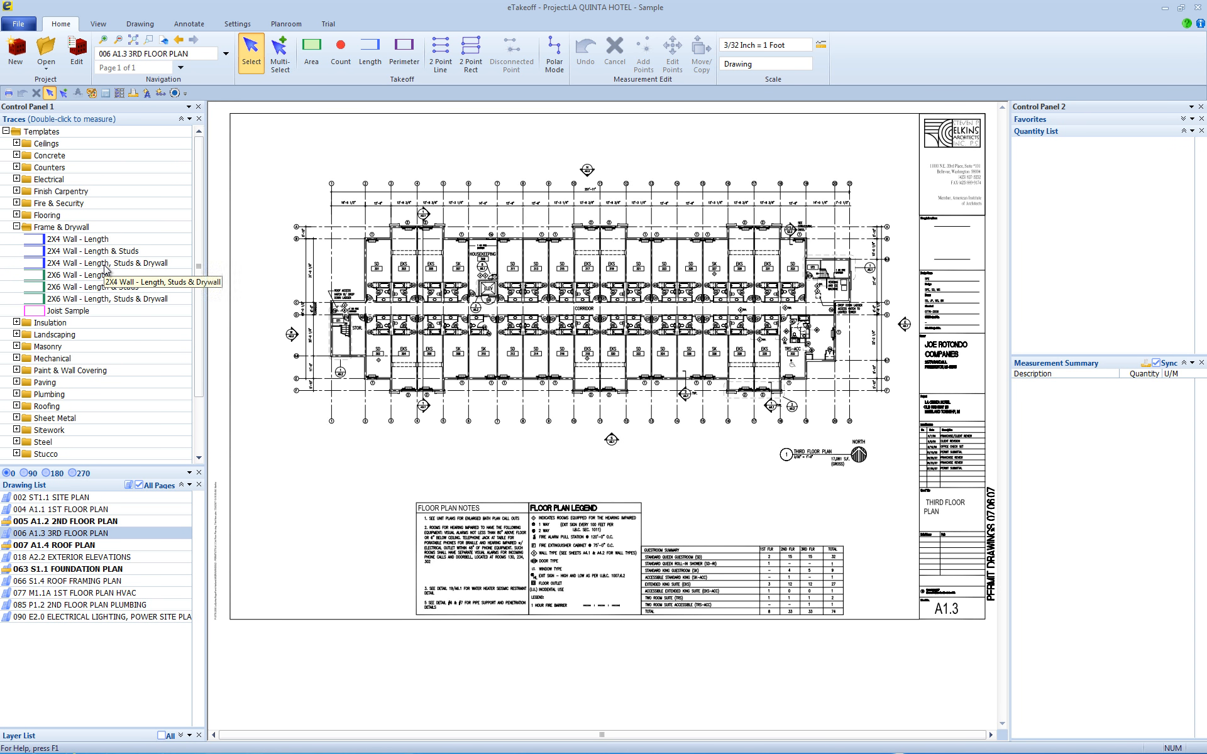
double_click(108, 263)
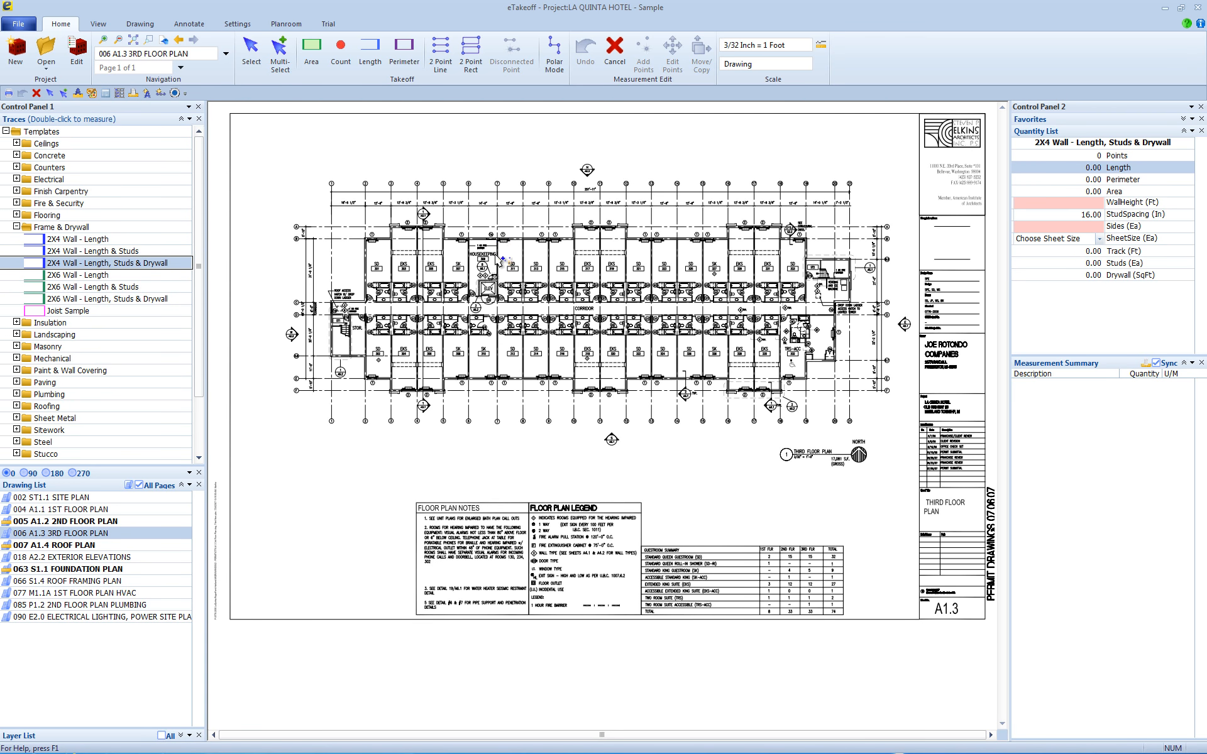
drag(499, 237, 504, 309)
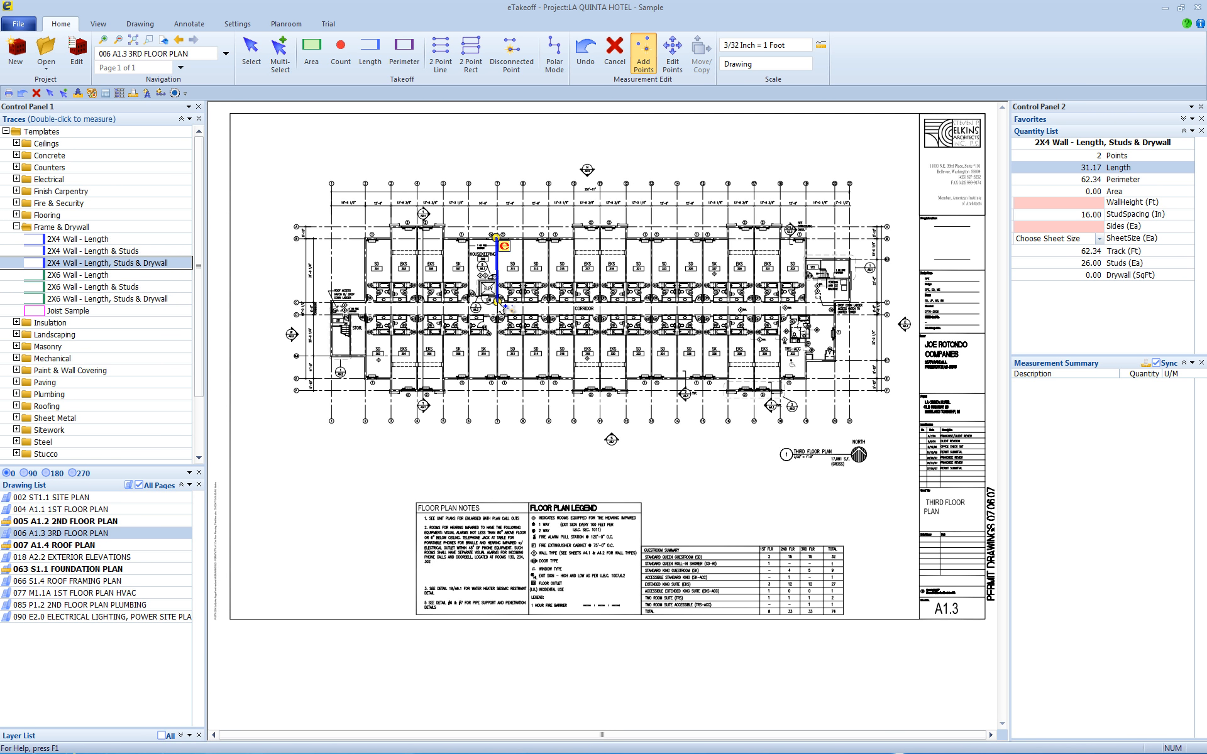
mouse_move(1102, 209)
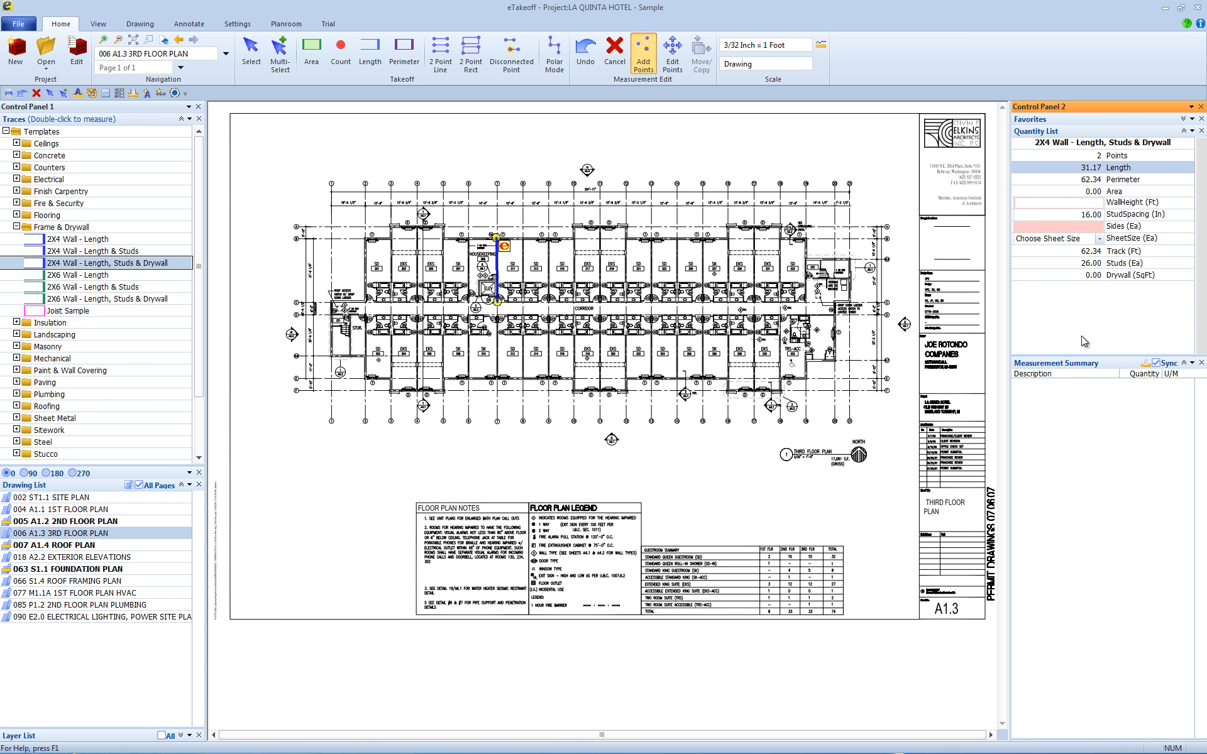
mouse_move(1086, 340)
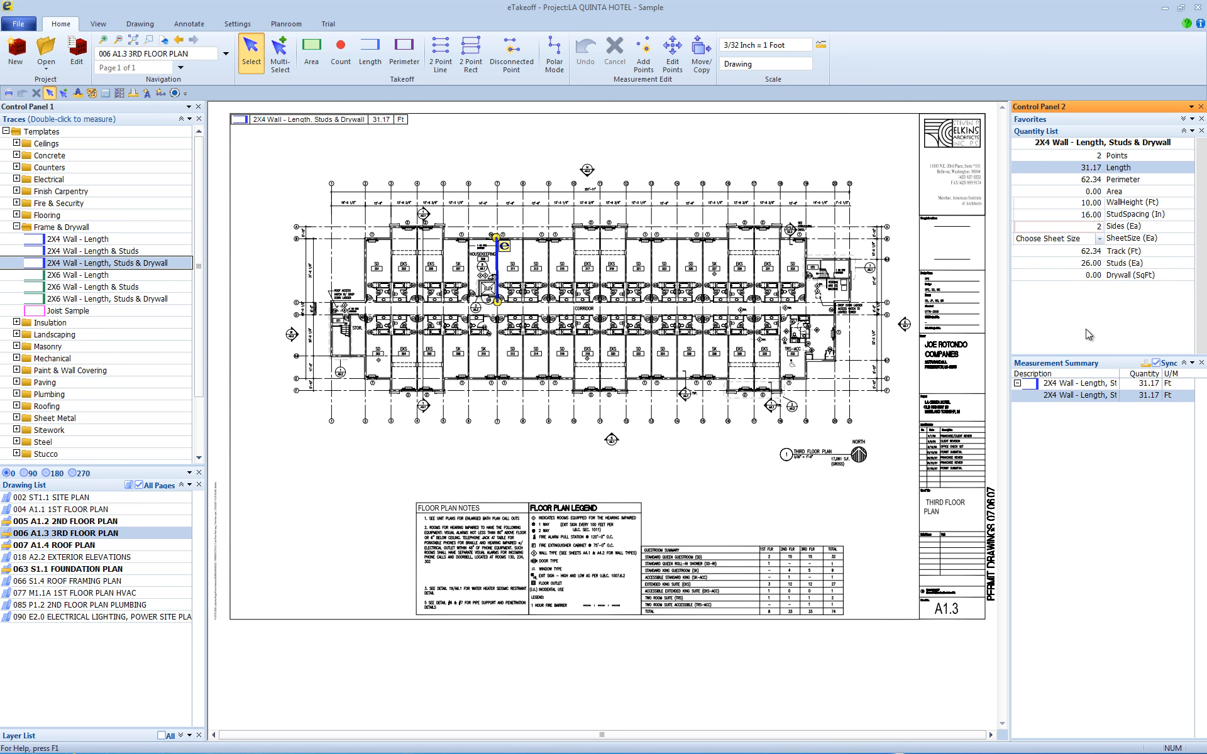
Show the Choose Sheet Size dropdown to pick 4 X 12 drywall sheets for the wall
click(1098, 239)
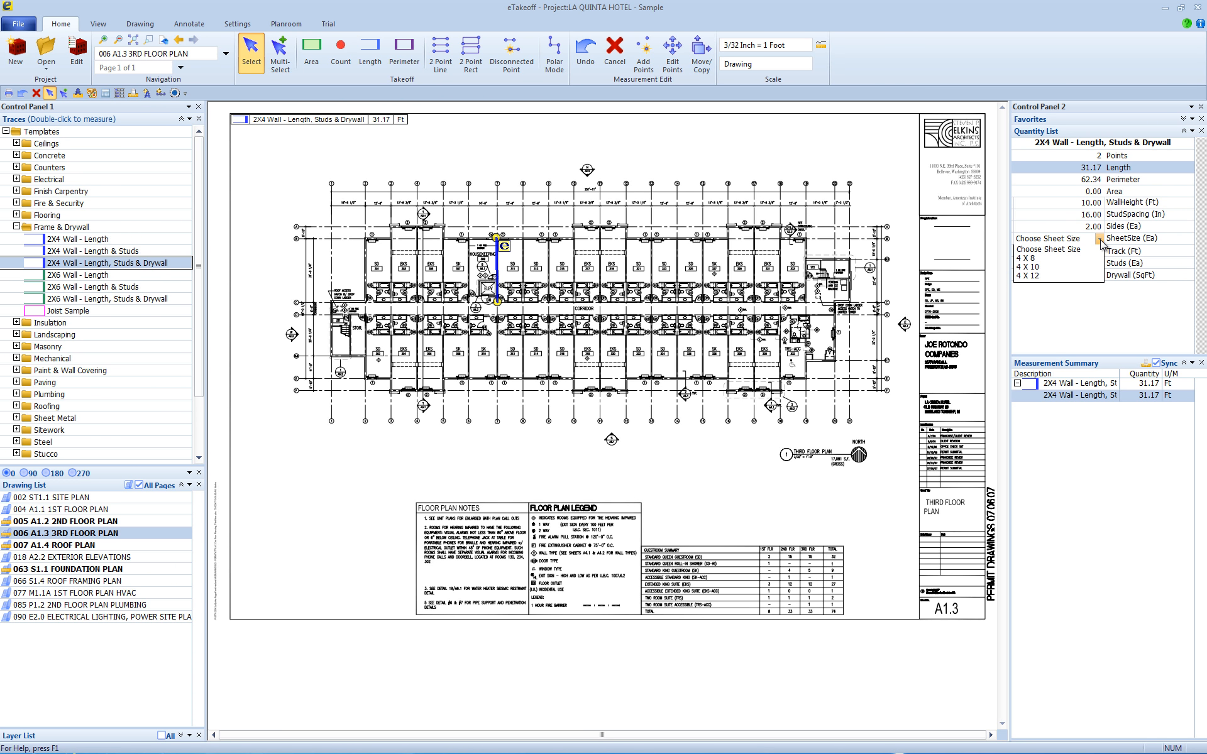
mouse_move(1030, 283)
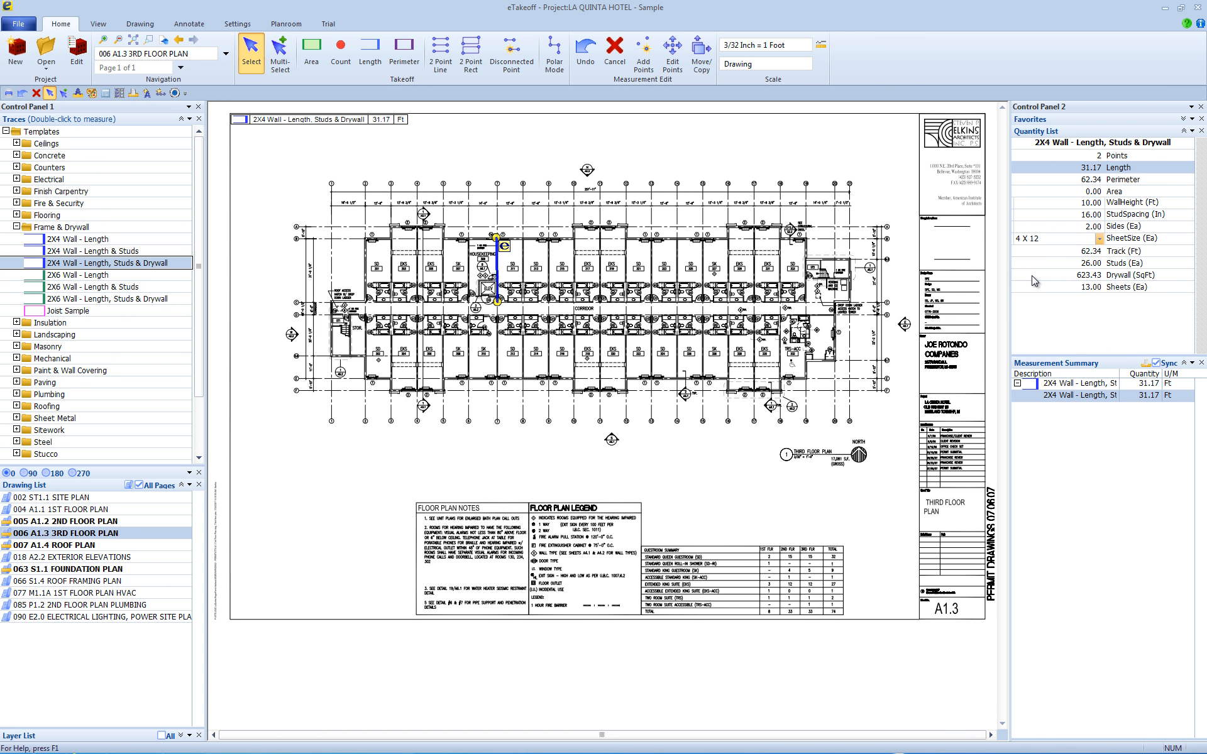
mouse_move(1144, 265)
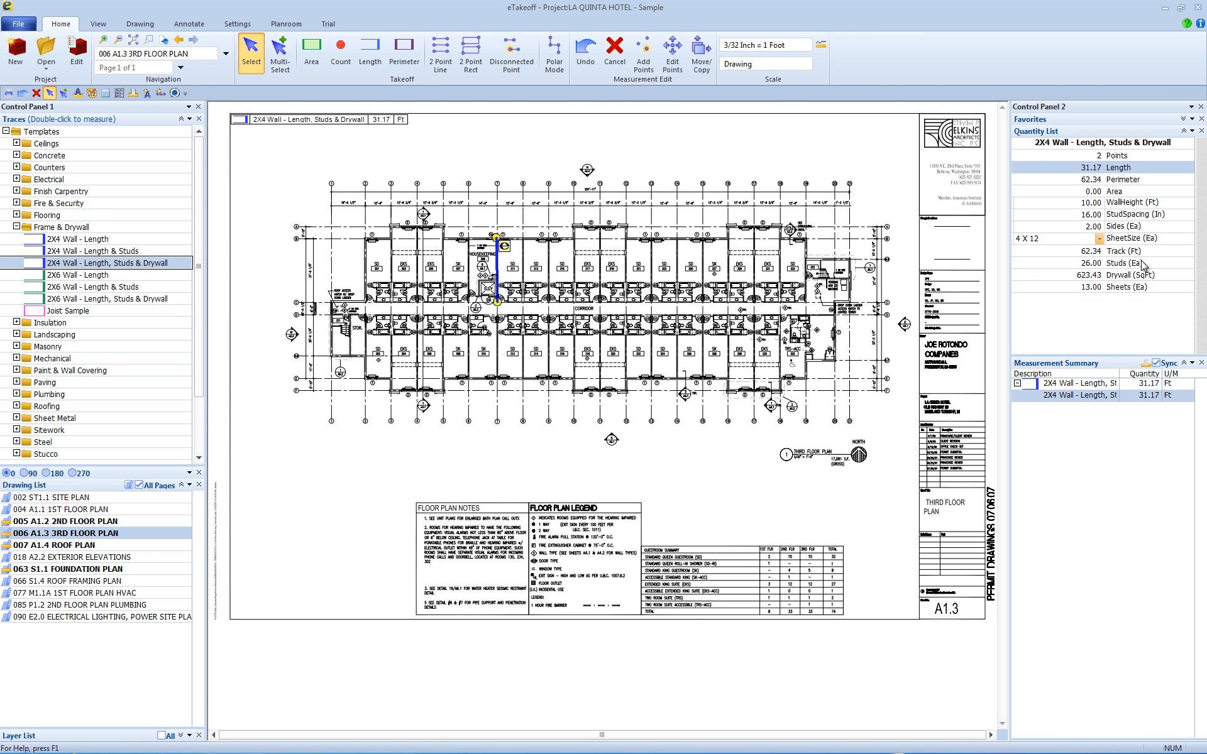
mouse_move(1143, 265)
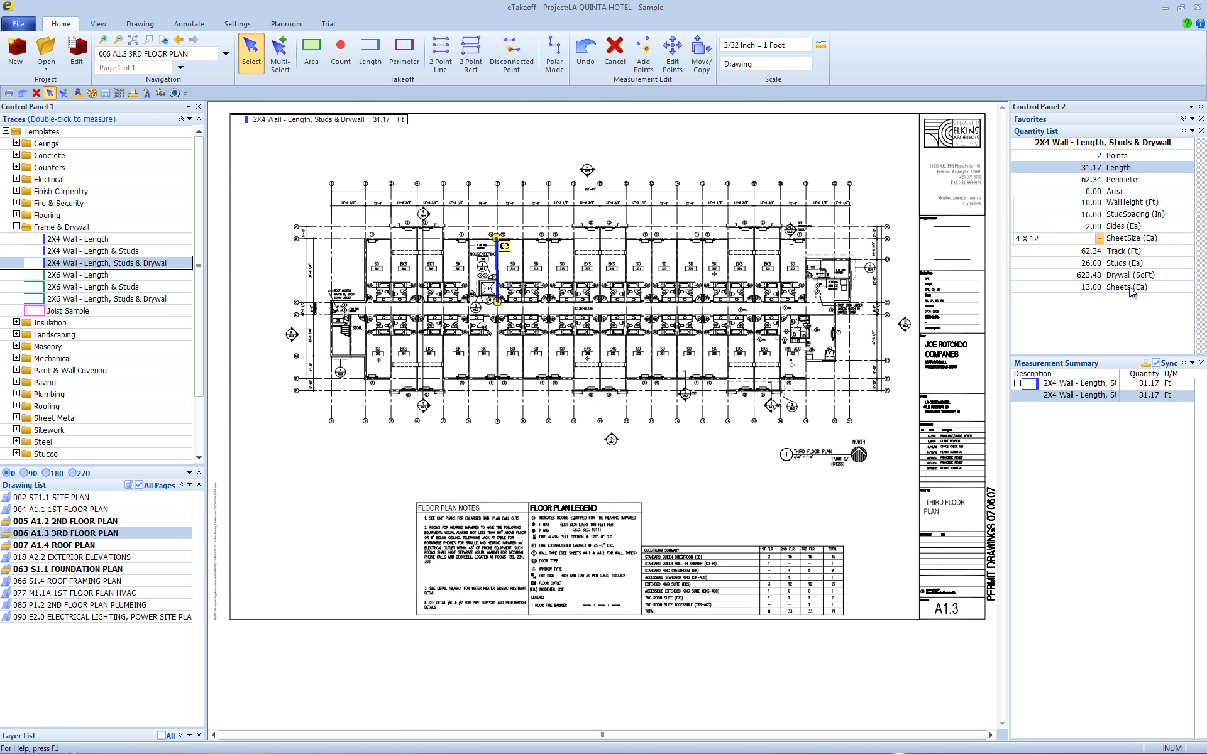
mouse_move(1106, 326)
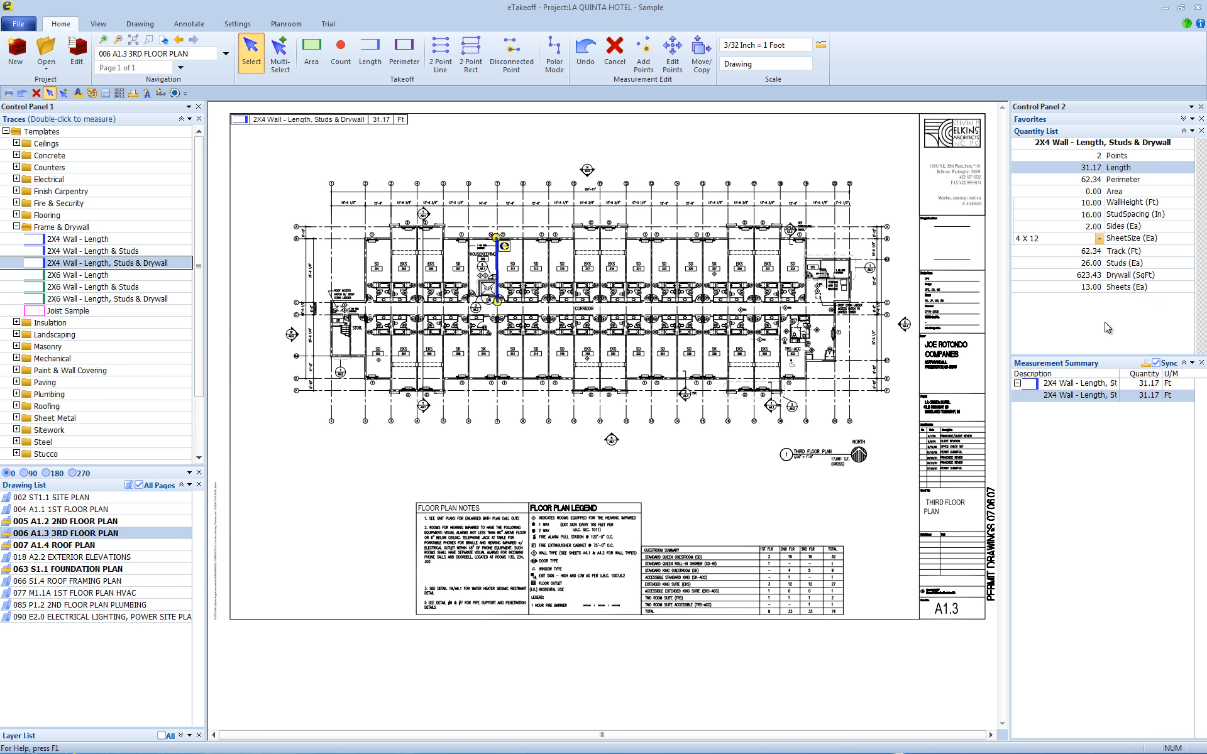
mouse_move(578, 291)
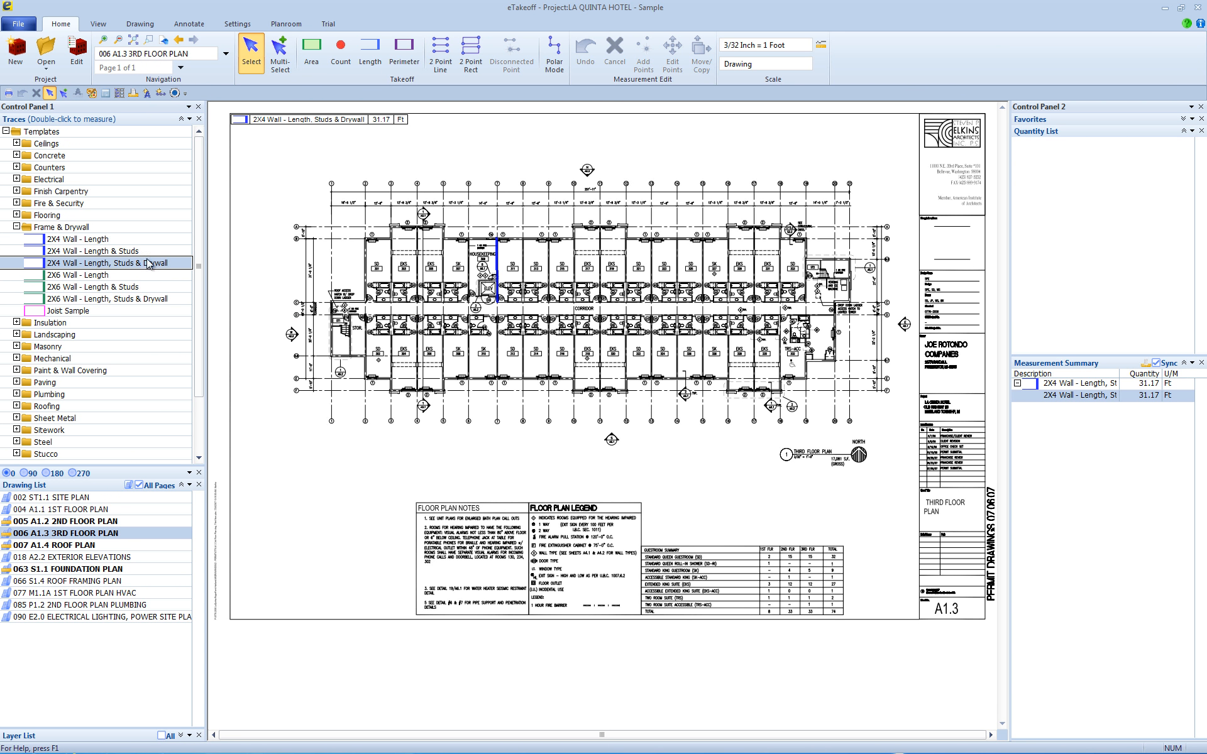
Measure a second 2X4 wall of 30.88 ft with the studs-and-drywall template
double_click(115, 263)
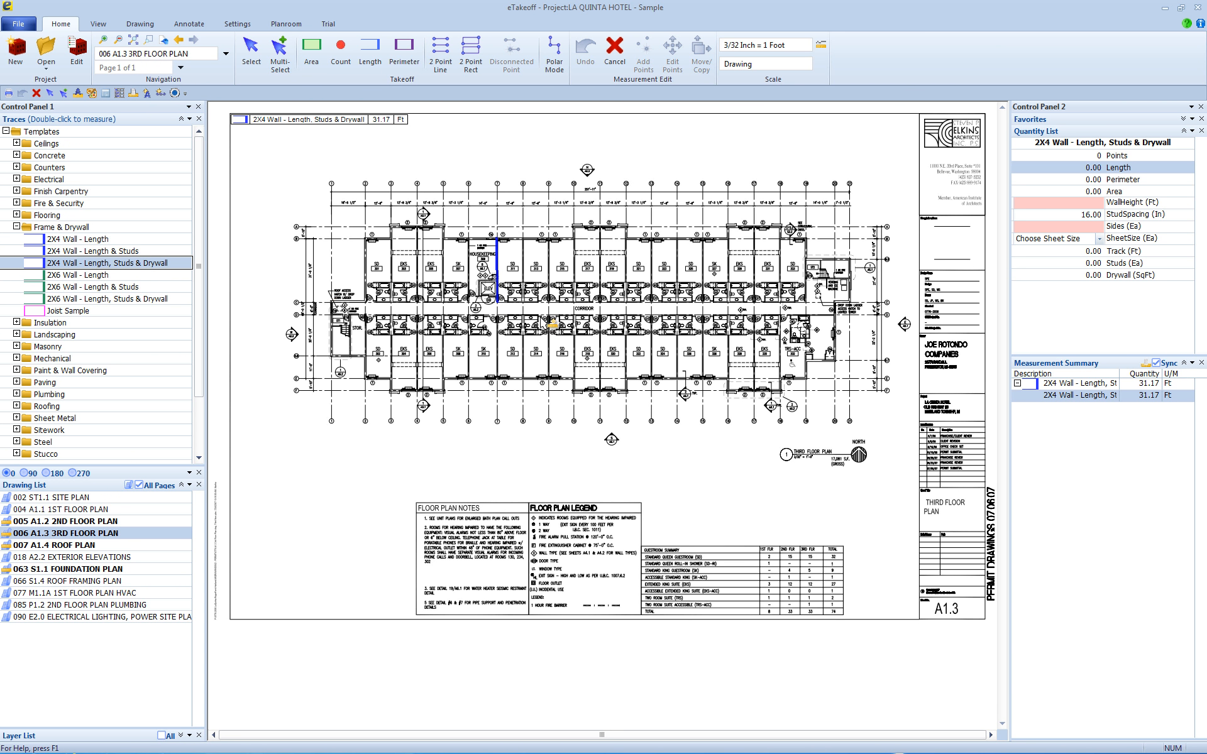
mouse_move(559, 242)
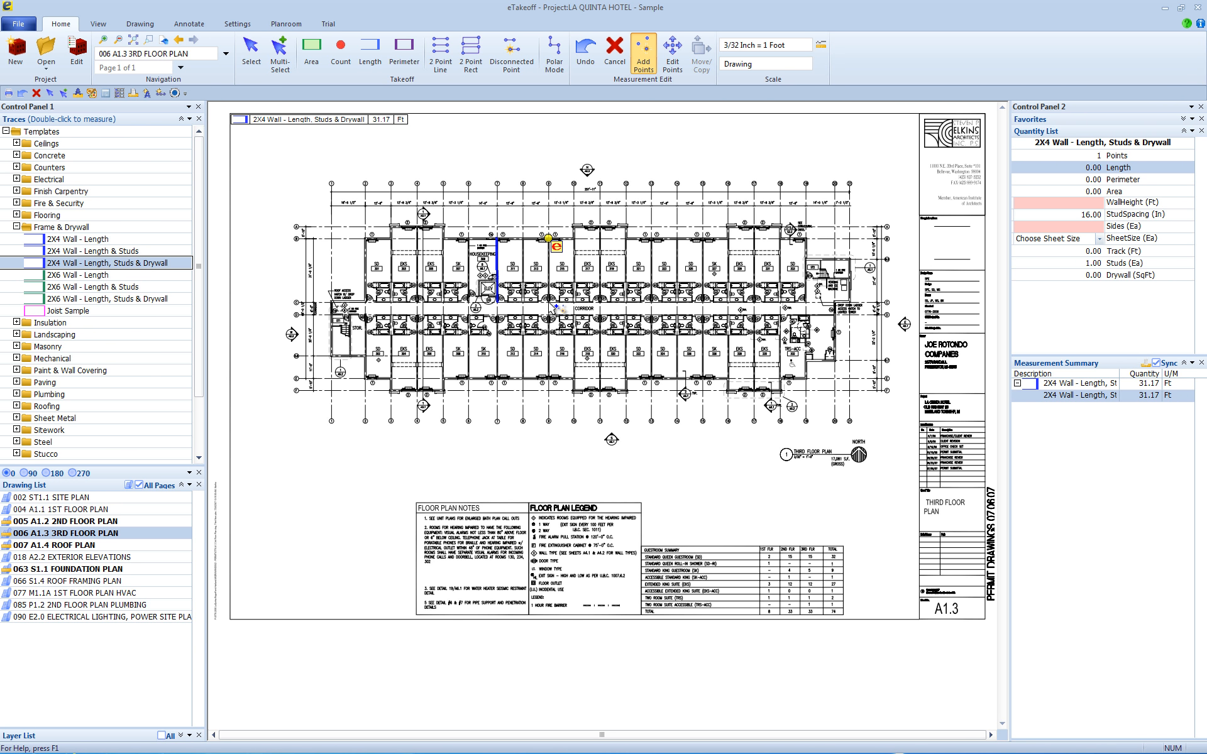
click(548, 300)
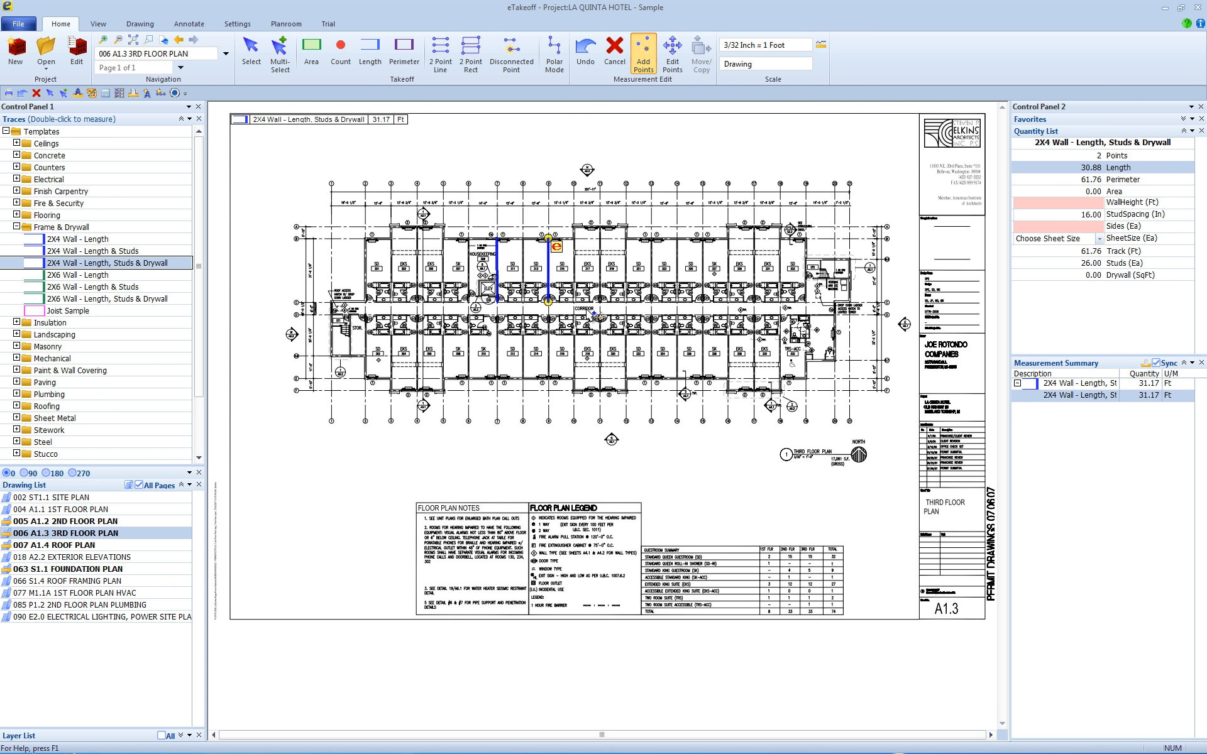
mouse_move(677, 256)
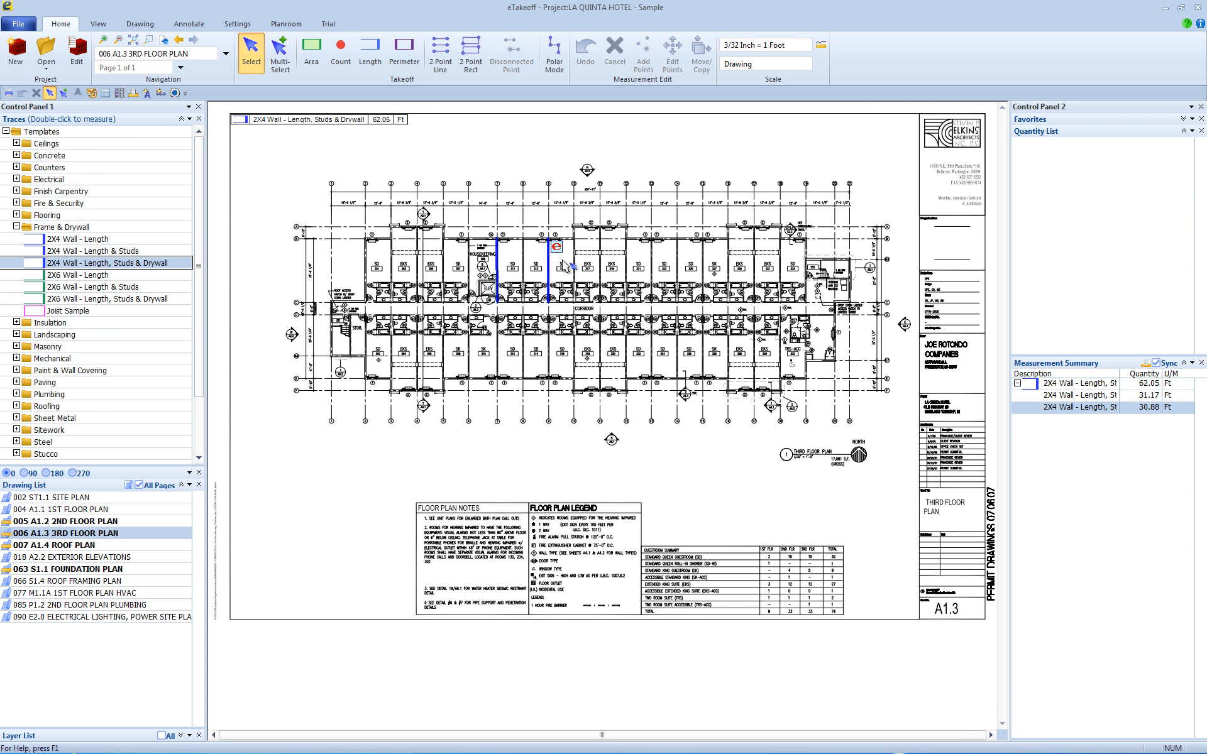
mouse_move(569, 269)
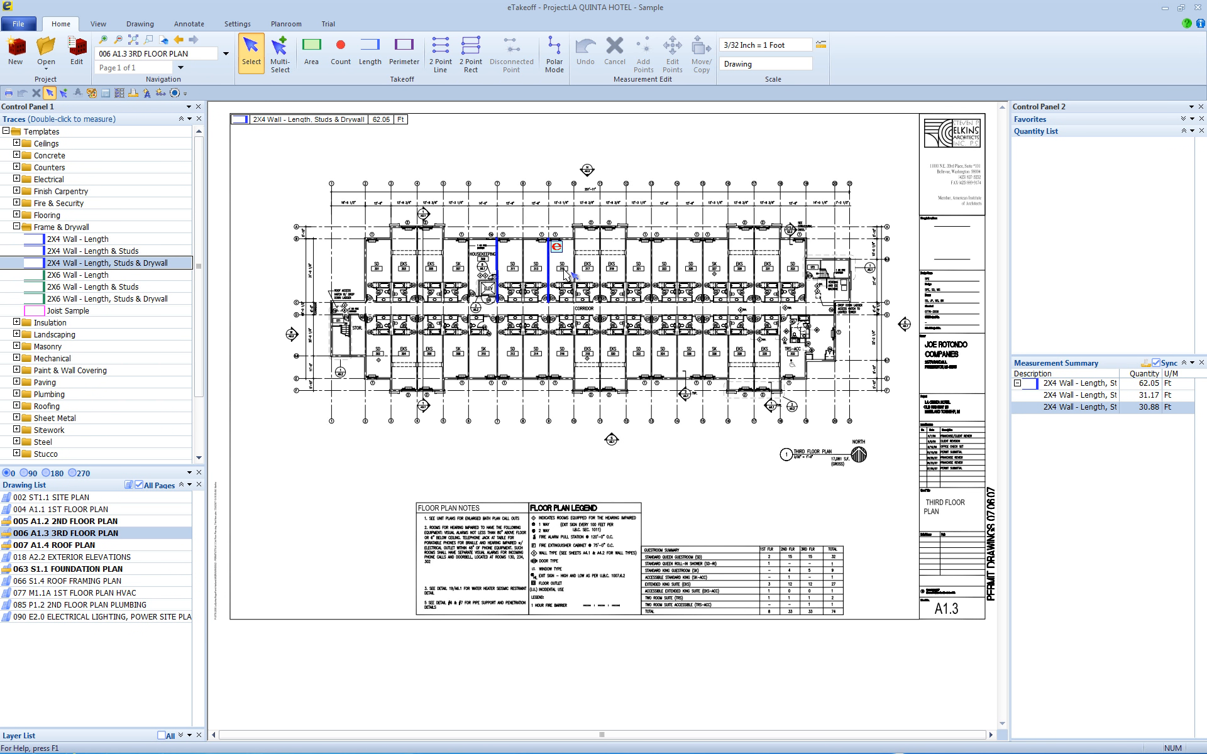
mouse_move(563, 272)
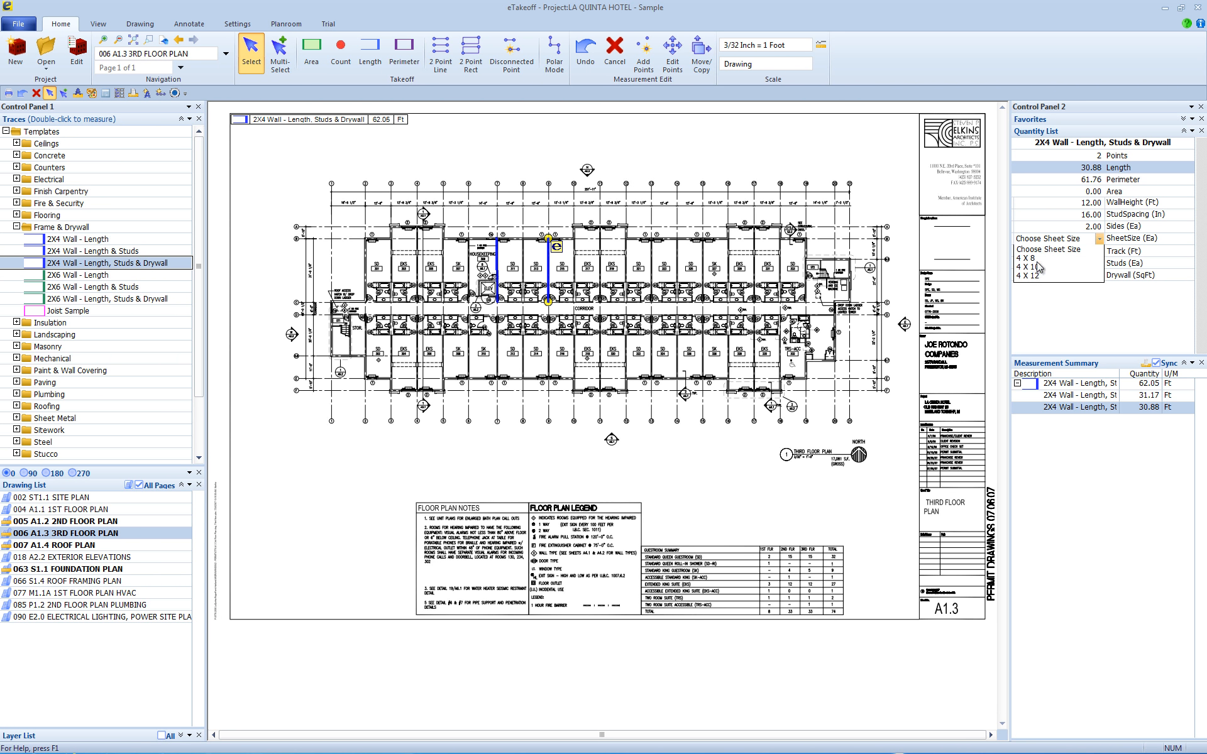
Choose 4 X 10 drywall sheets for the 30.88 ft wall, giving 19 sheets
click(1030, 275)
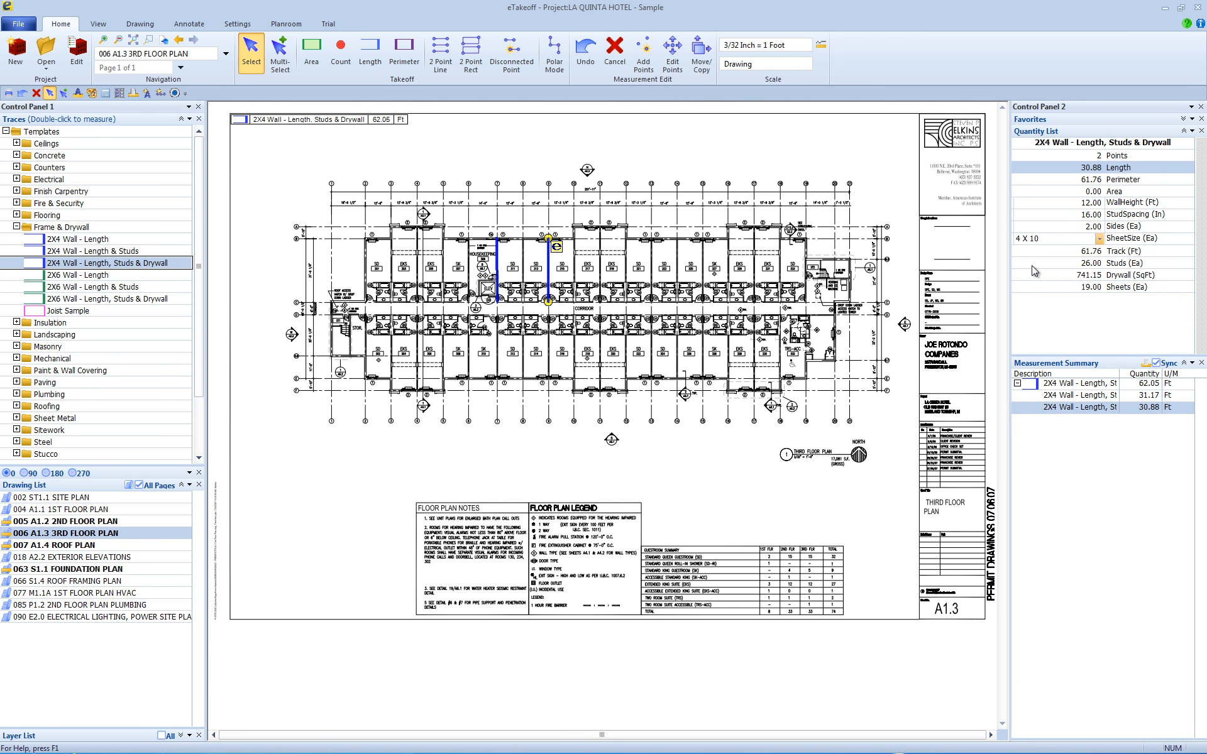